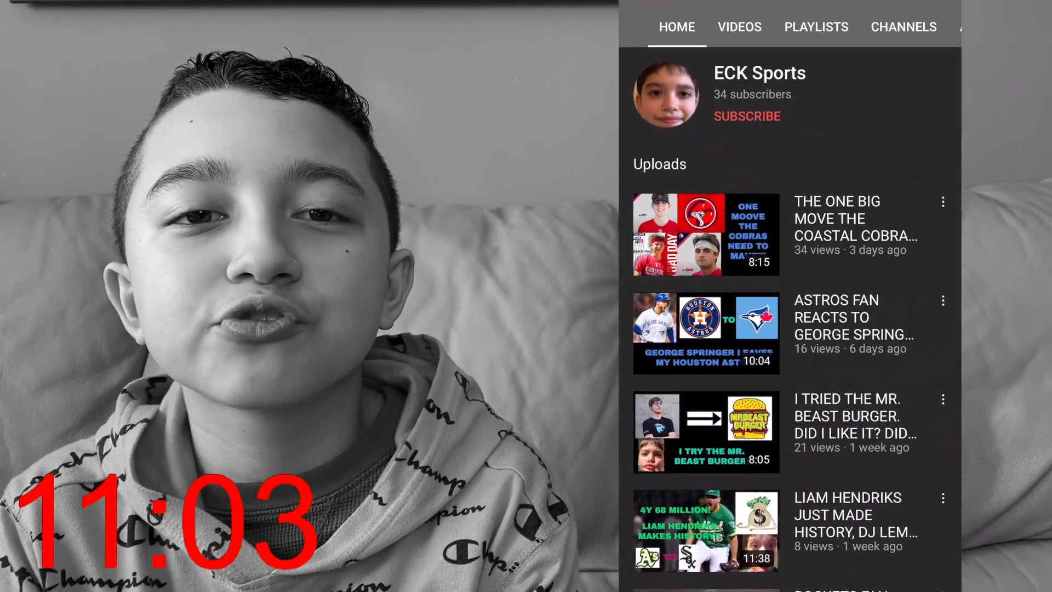
Show the channel's Videos list and scroll down through the uploads.
left_click(739, 27)
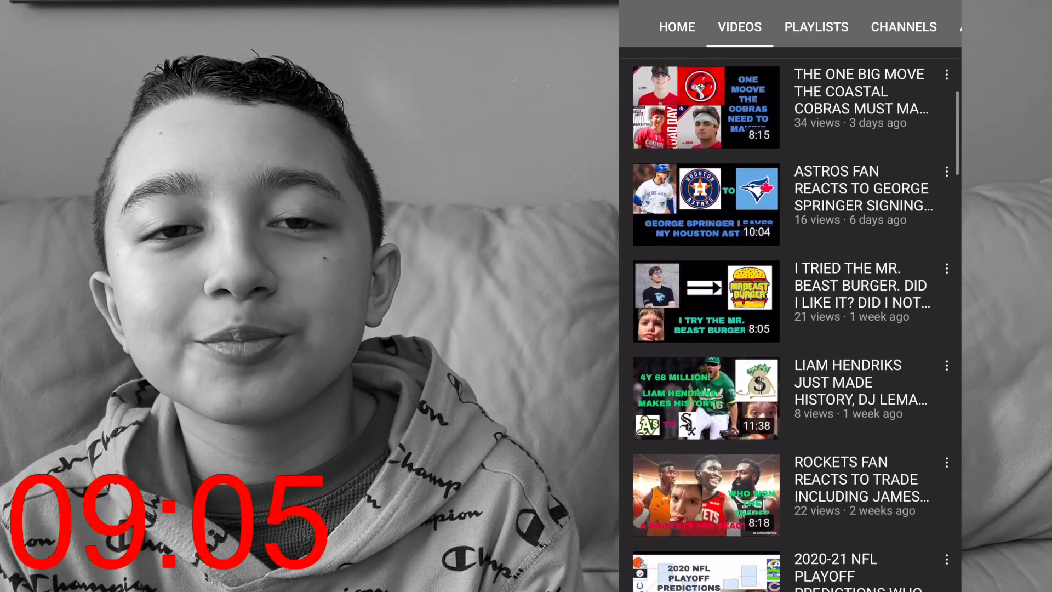
scroll("down", 3)
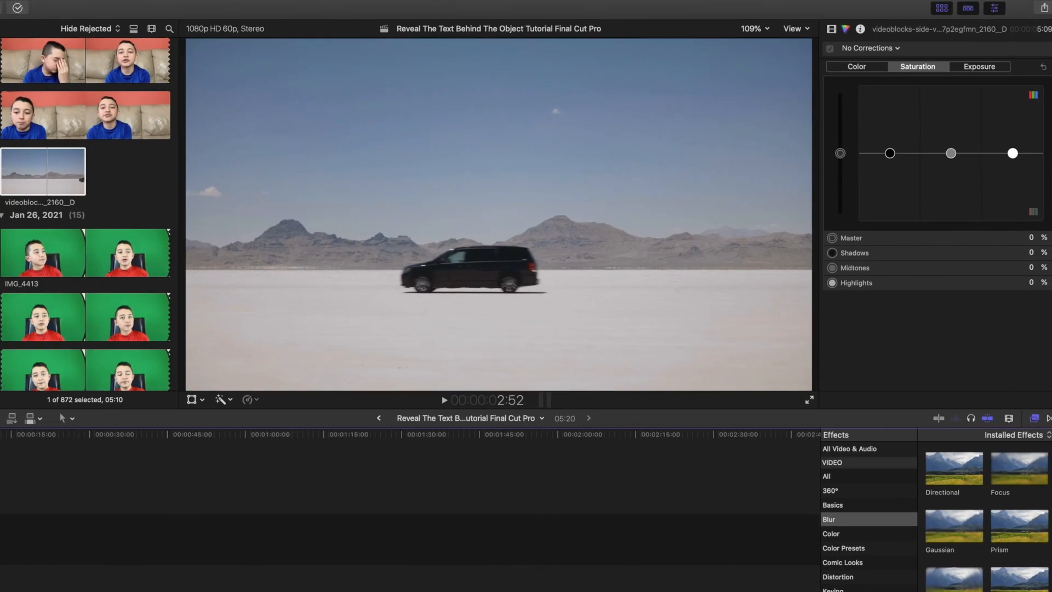
Select the desert minivan clip in the browser for appending to the timeline.
left_click(193, 399)
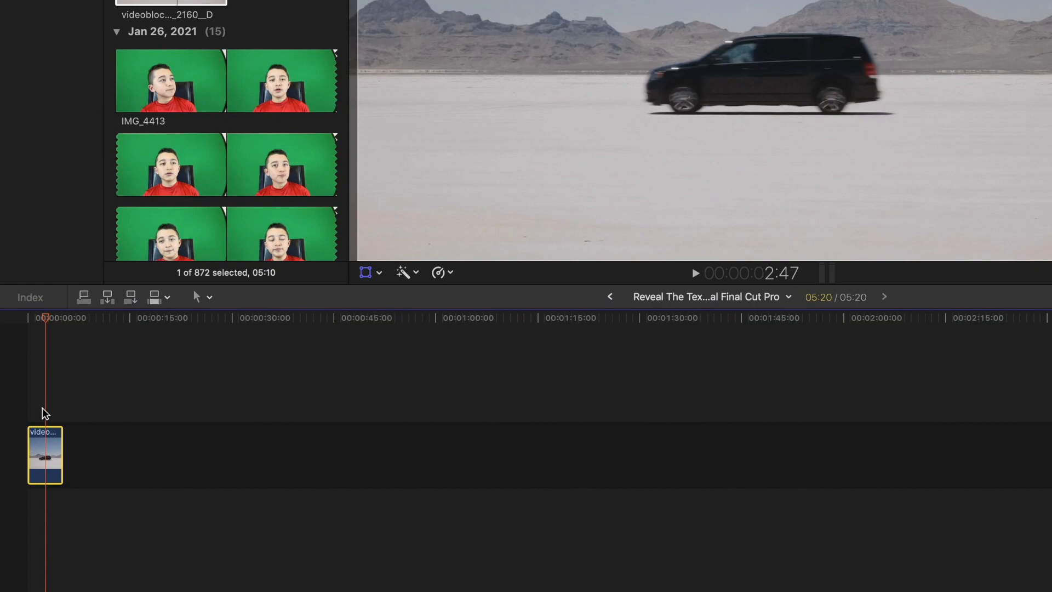
mouse_move(41, 410)
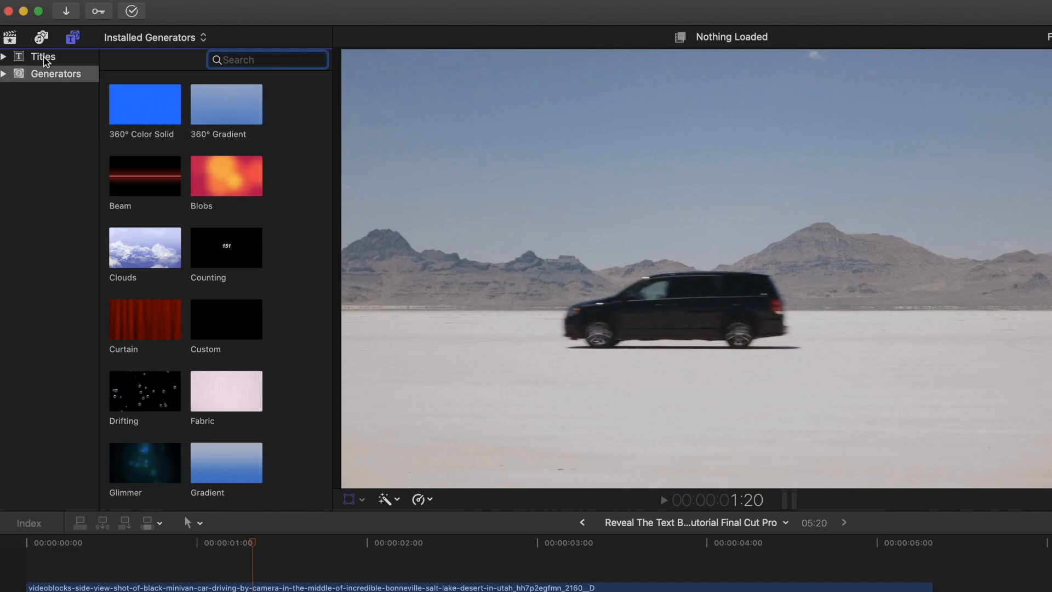
Add a Basic Title above the clip and select the lower duplicated desert clip copy.
left_click(43, 56)
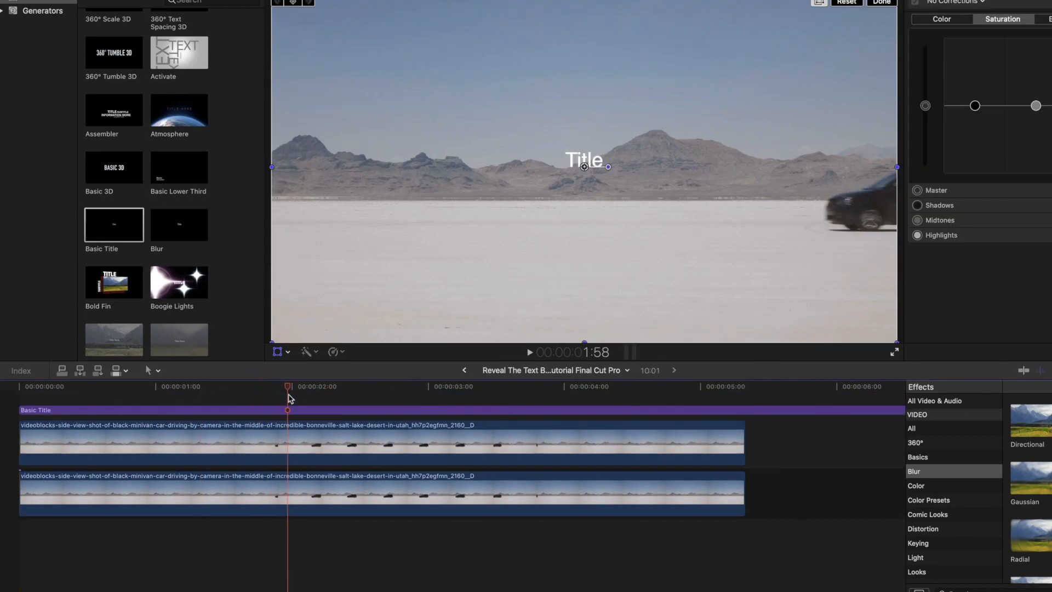
left_click(195, 386)
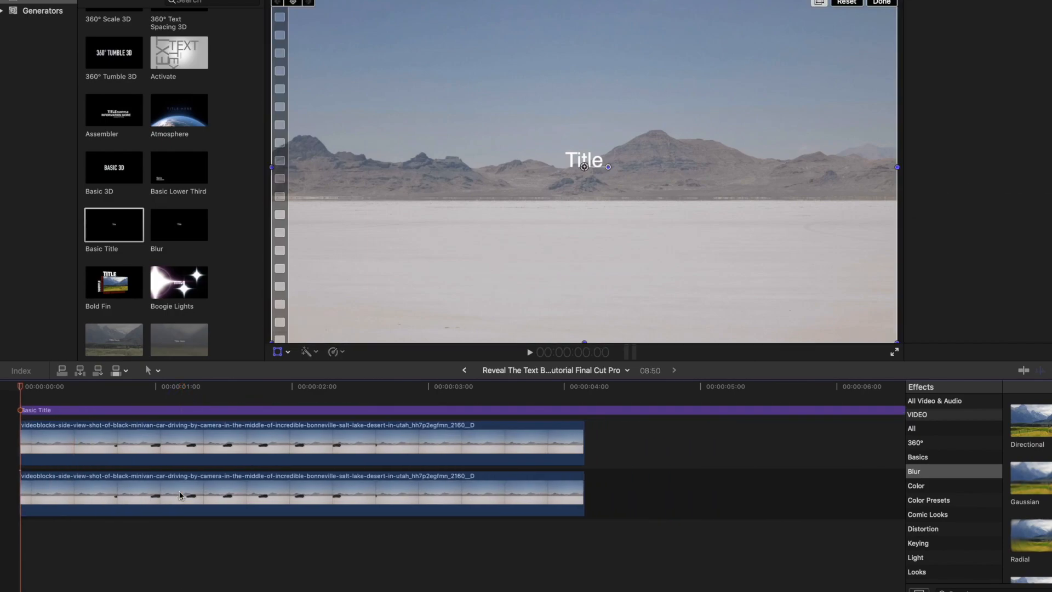
left_click(434, 385)
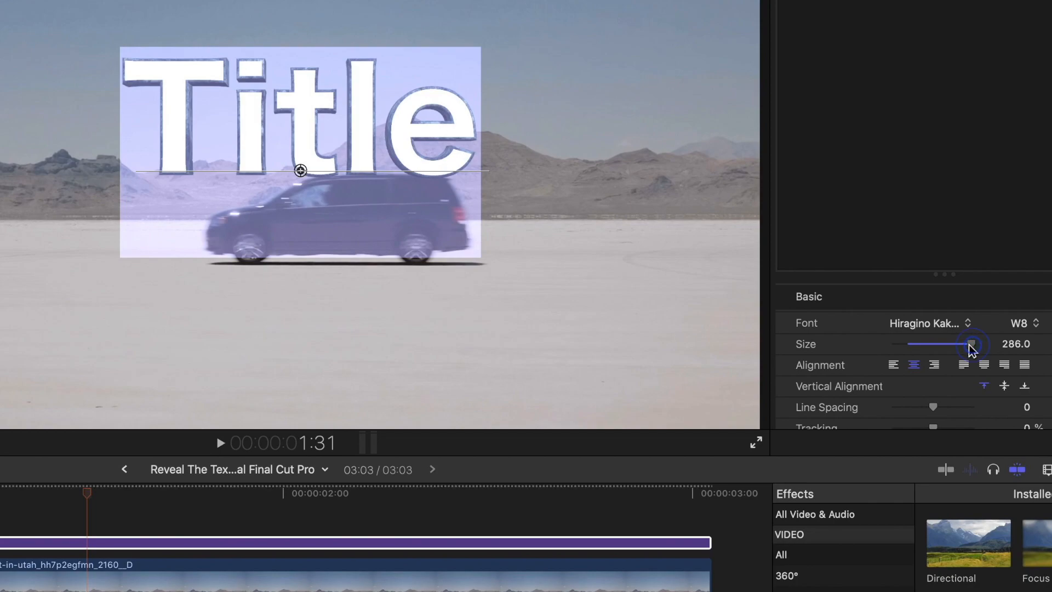
Enlarge the title's font size and change its text to DRIVING.
left_click_drag(973, 343, 948, 343)
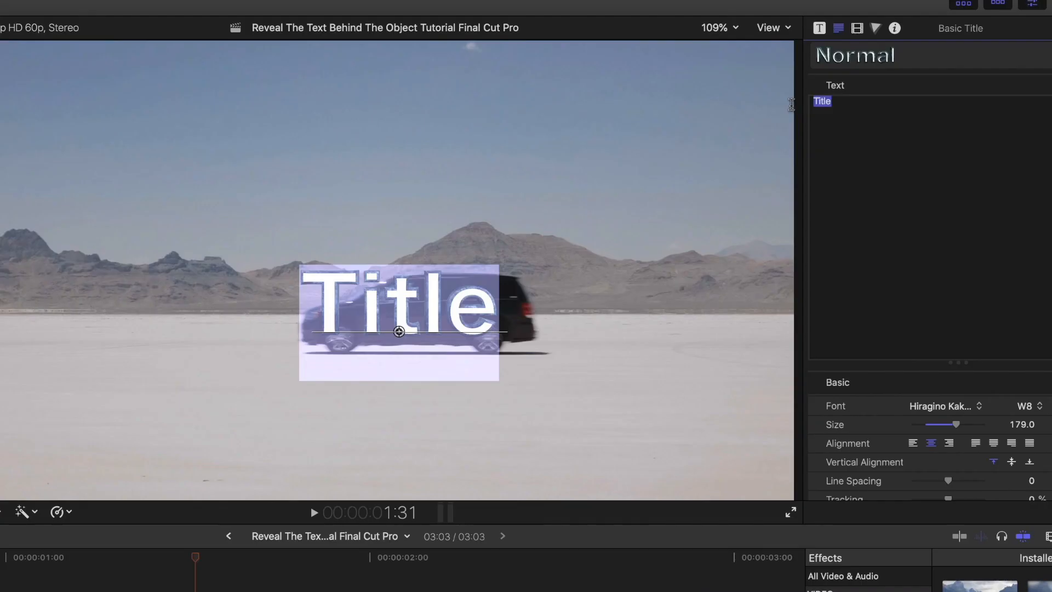
type("DRIVING")
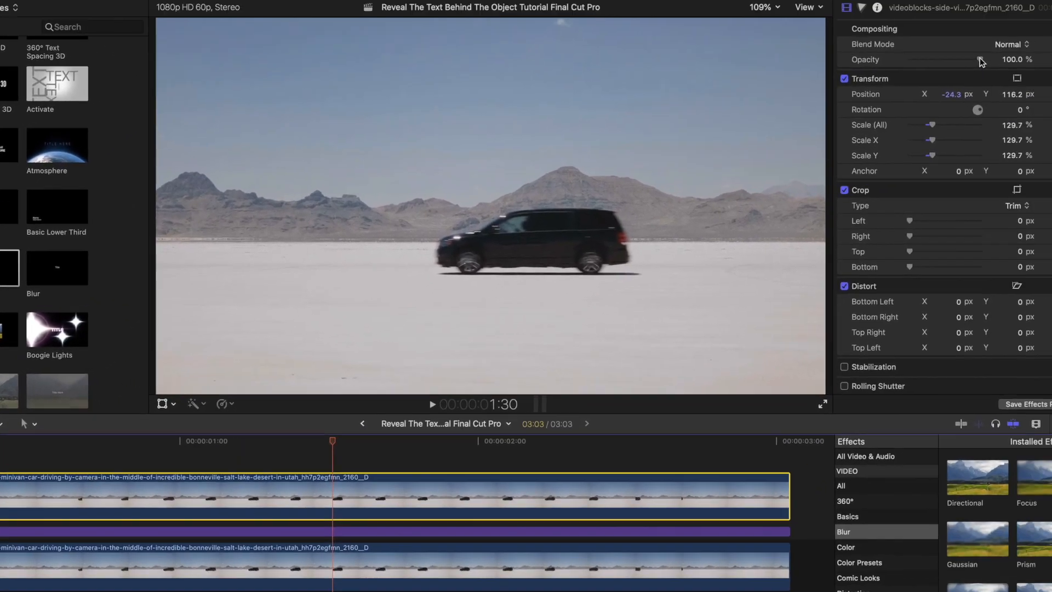
Lower the top clip's Compositing Opacity so the DRIVING title shows through.
left_click_drag(980, 59, 898, 77)
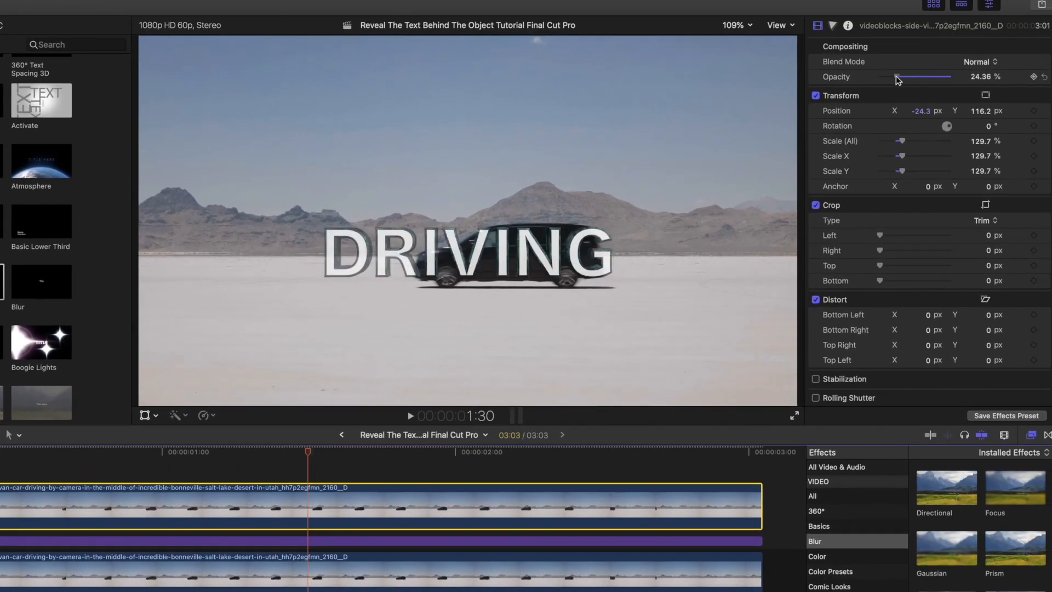
left_click_drag(895, 77, 930, 77)
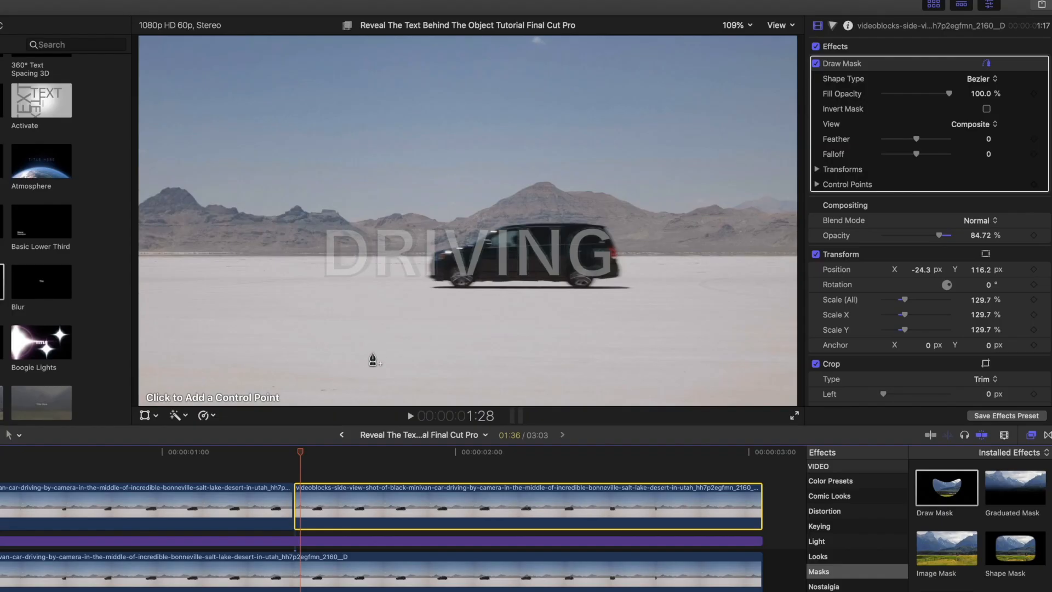
mouse_move(608, 240)
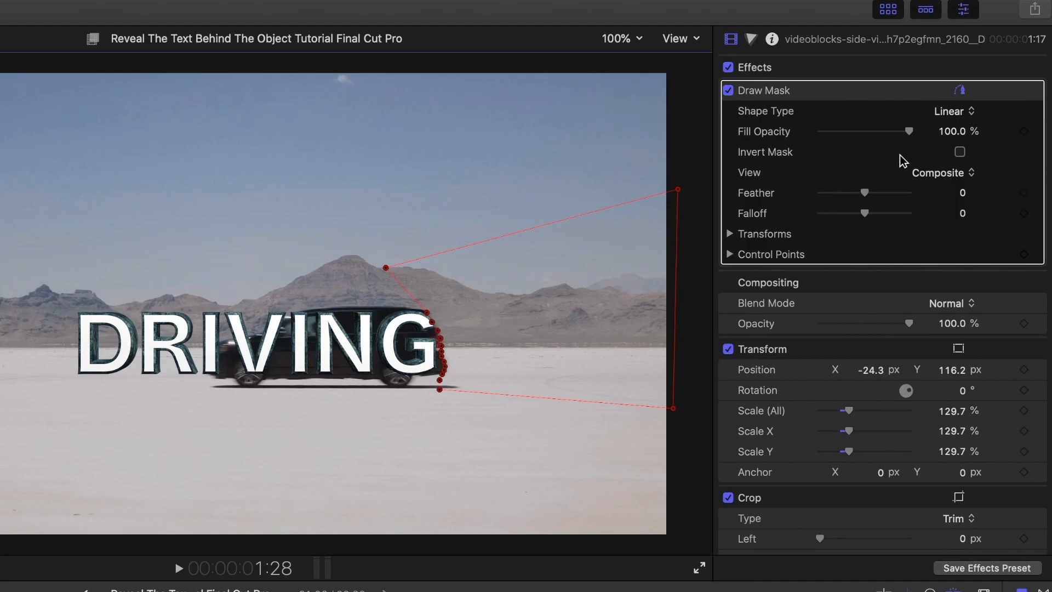
Invert the draw mask, keyframe its control points, and show a point's options.
left_click(958, 151)
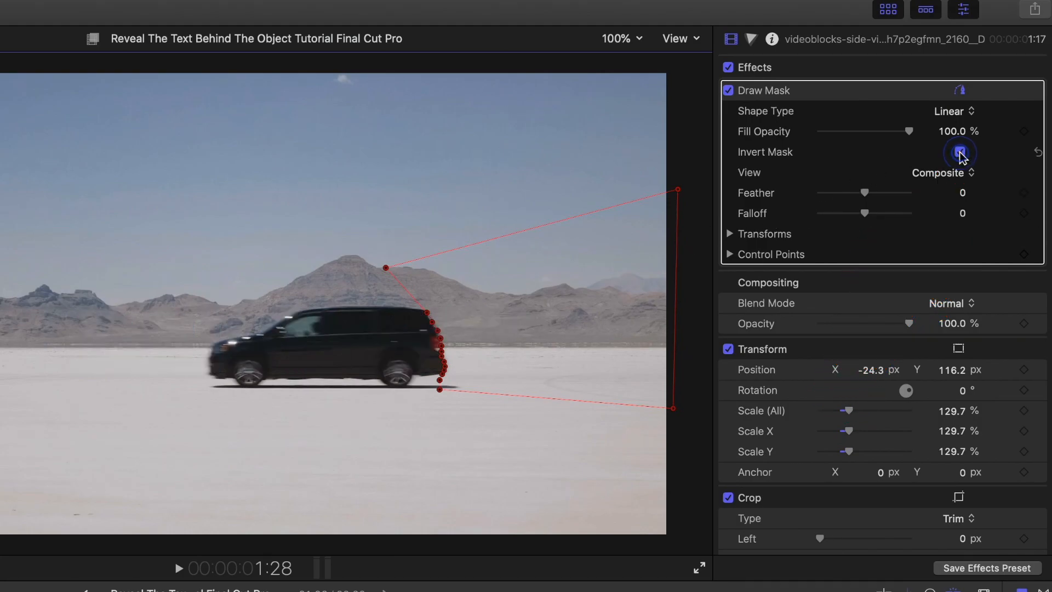
left_click(960, 152)
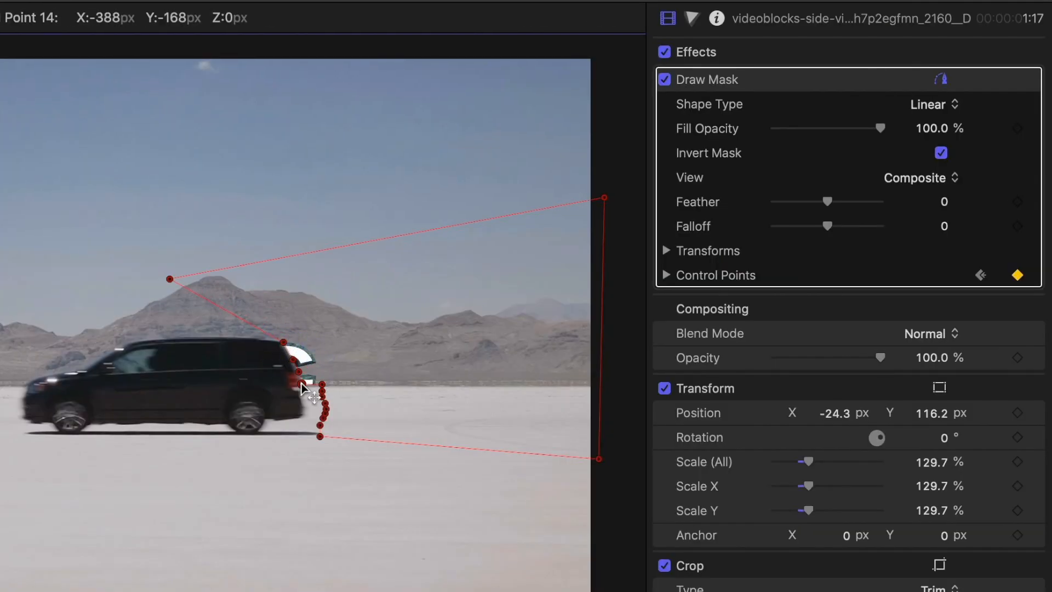
right_click(304, 416)
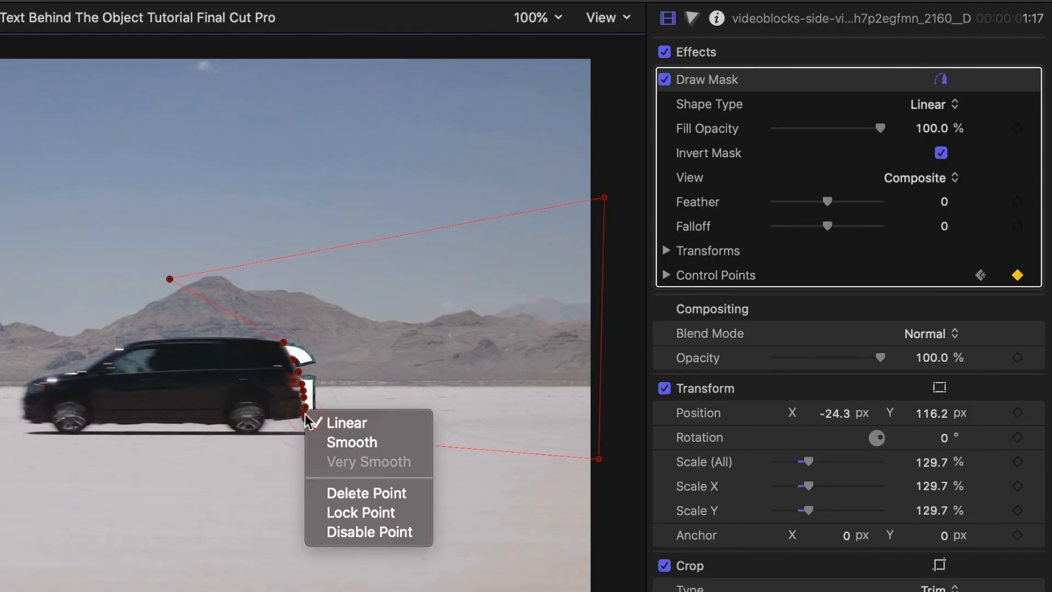